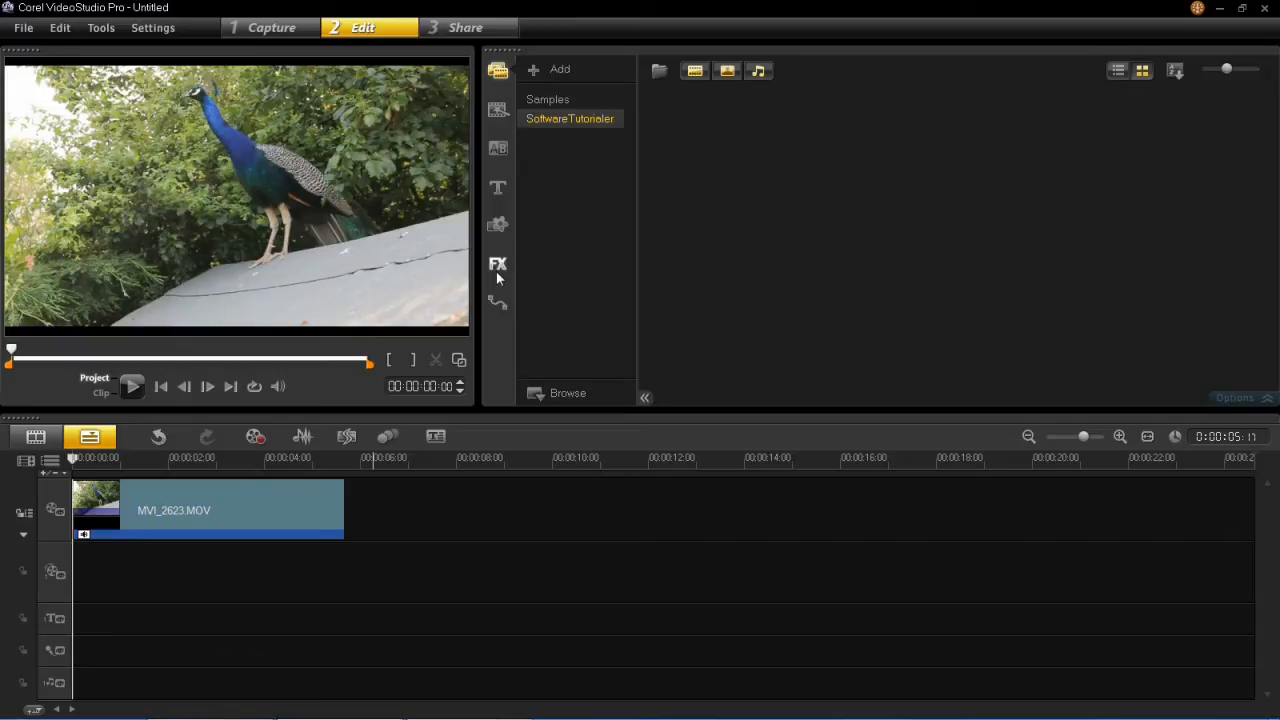
mouse_move(498, 296)
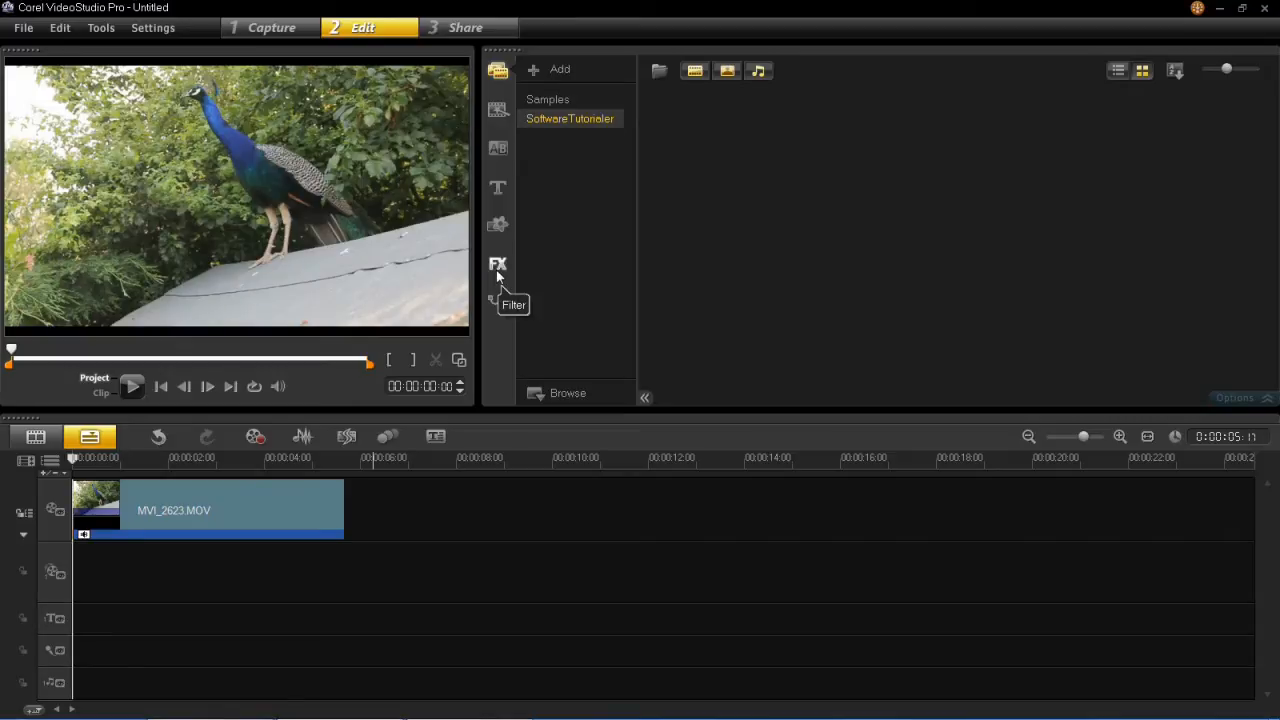
Show the FX filter library and browse its categories, keeping the All category.
click(496, 264)
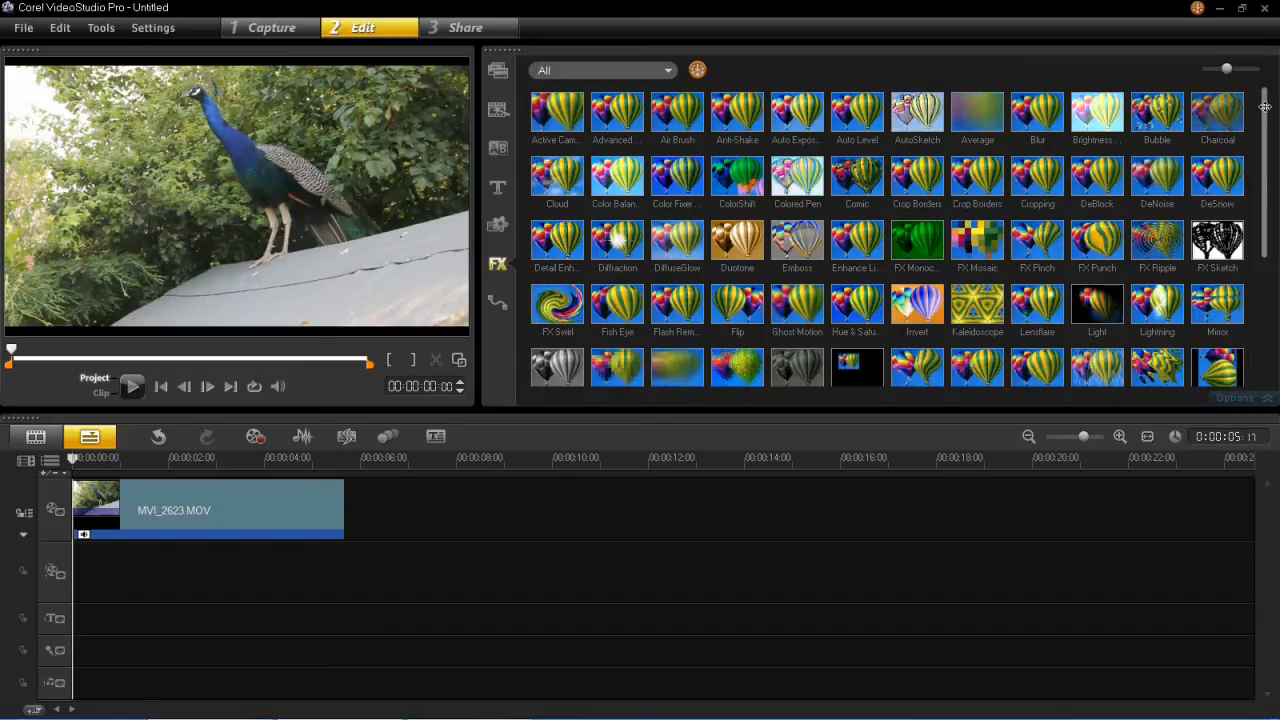
scroll(down, 3)
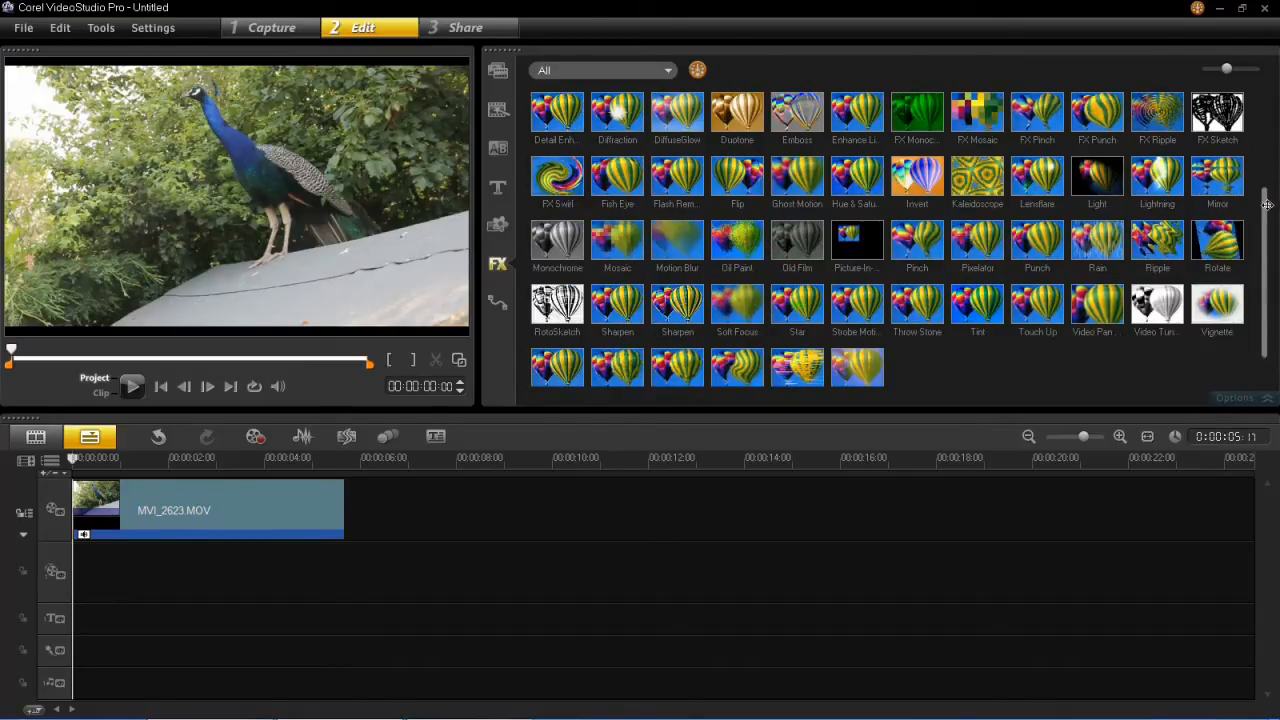
click(604, 70)
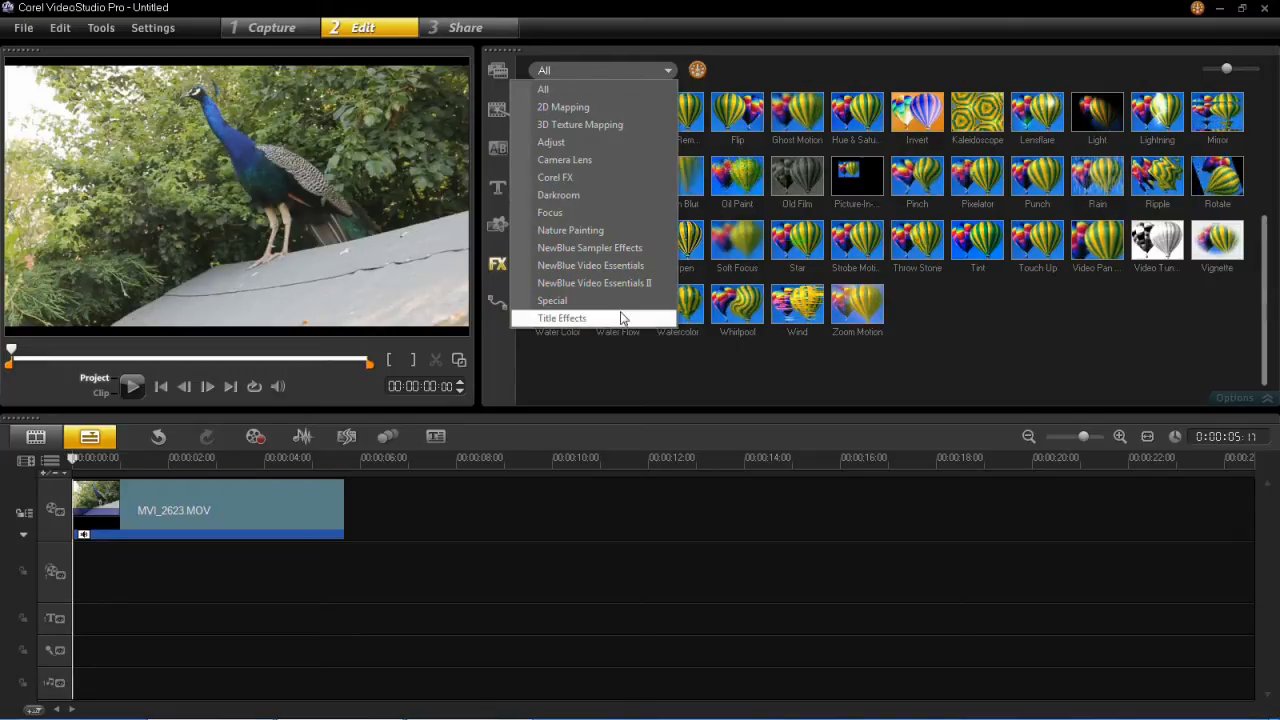
mouse_move(604, 104)
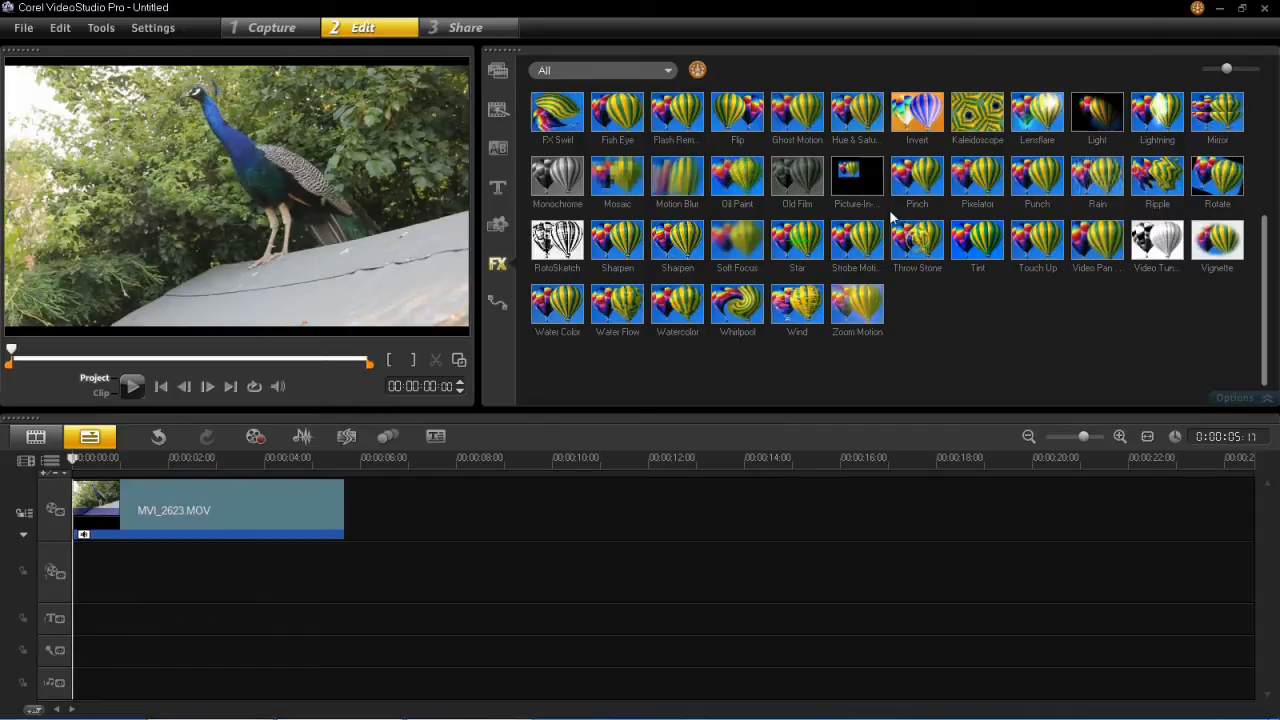
scroll(up, 3)
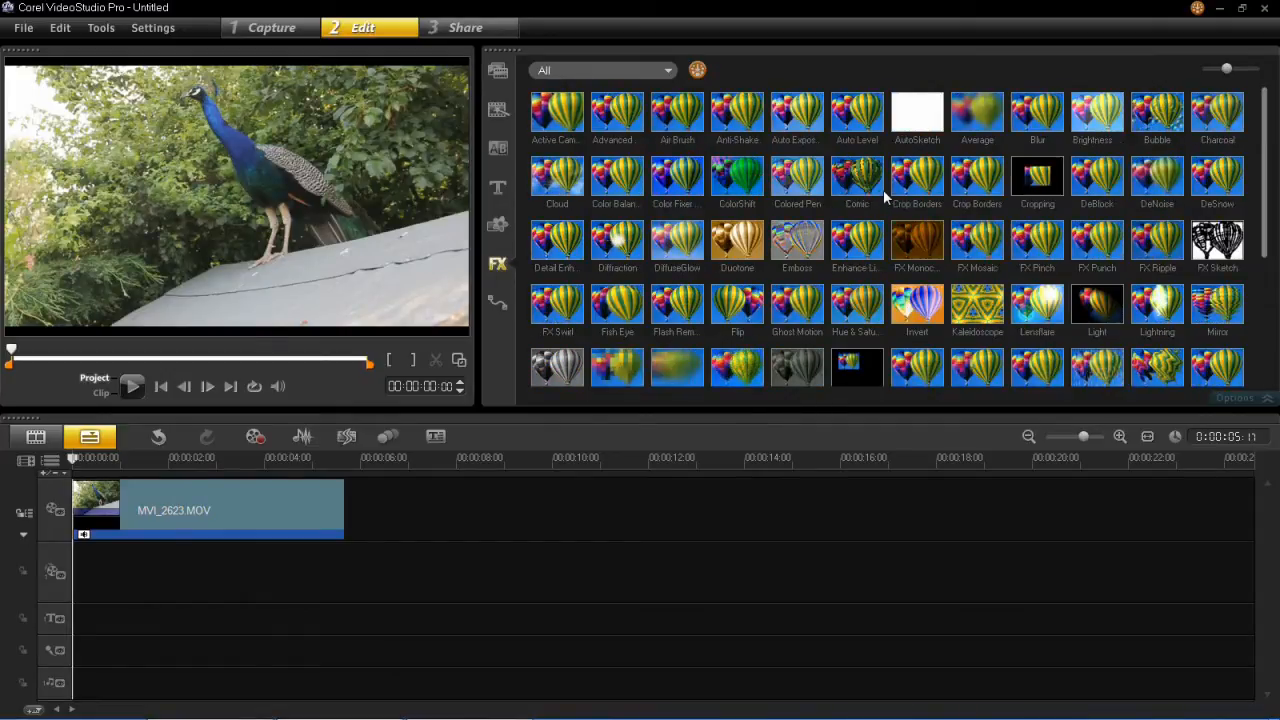
mouse_move(856, 180)
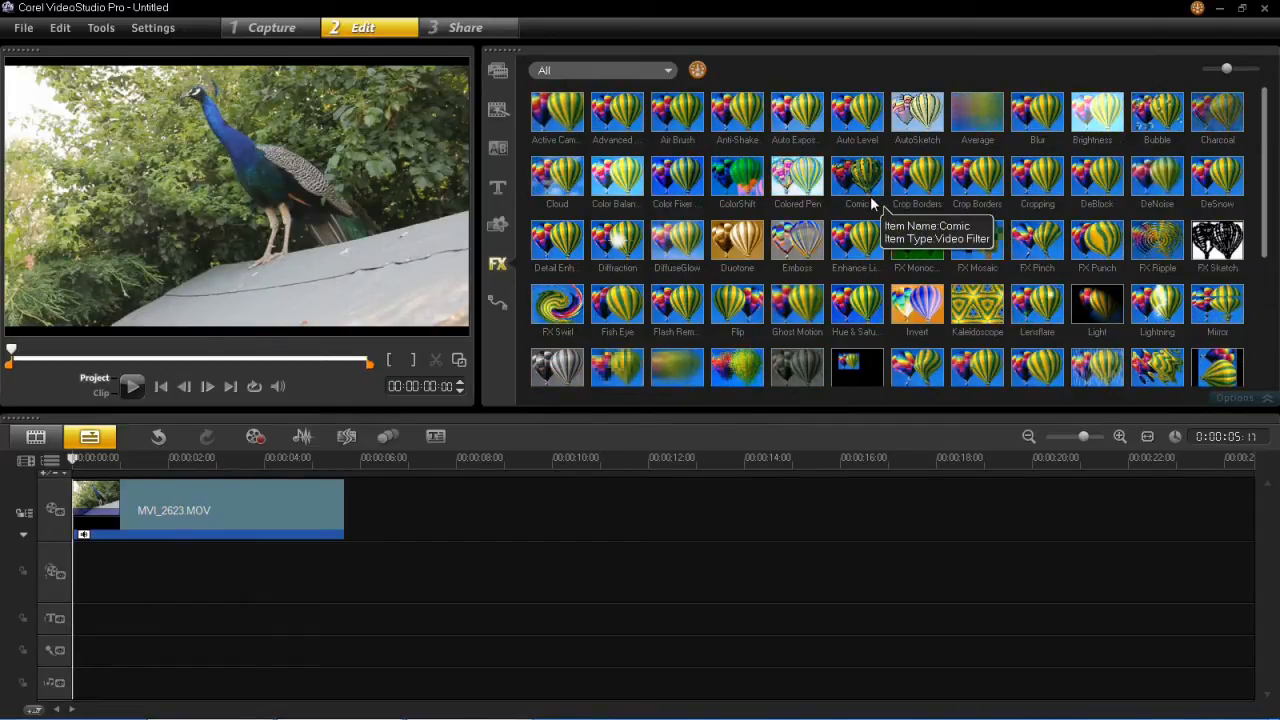
Apply the Rain filter to the peacock clip and play it back to see the falling rain.
scroll(down, 3)
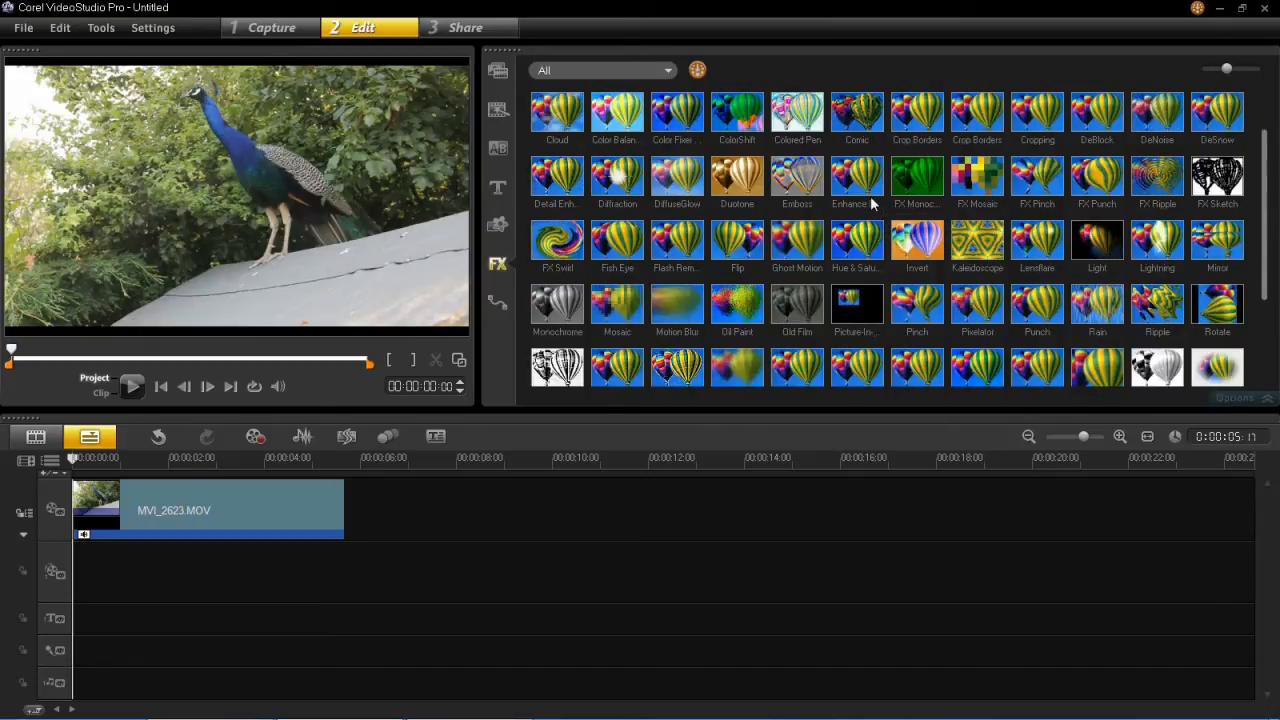
mouse_move(1096, 304)
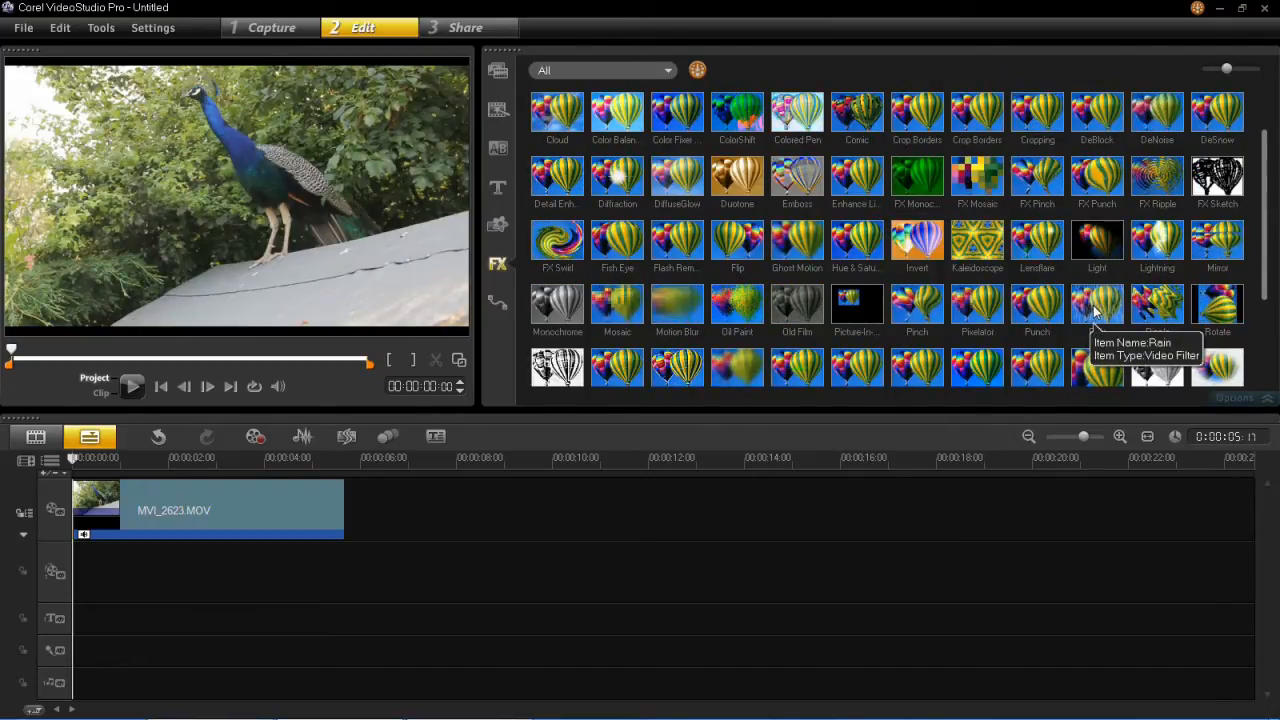
click(1096, 304)
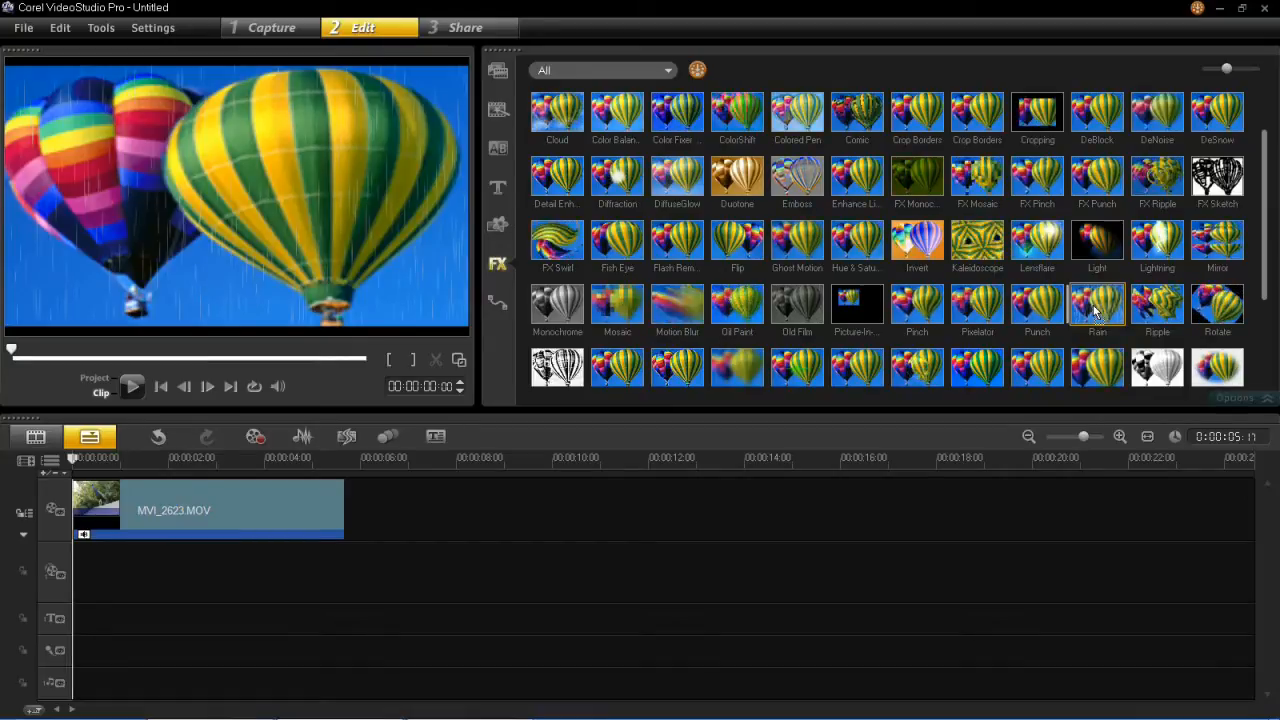
click(210, 510)
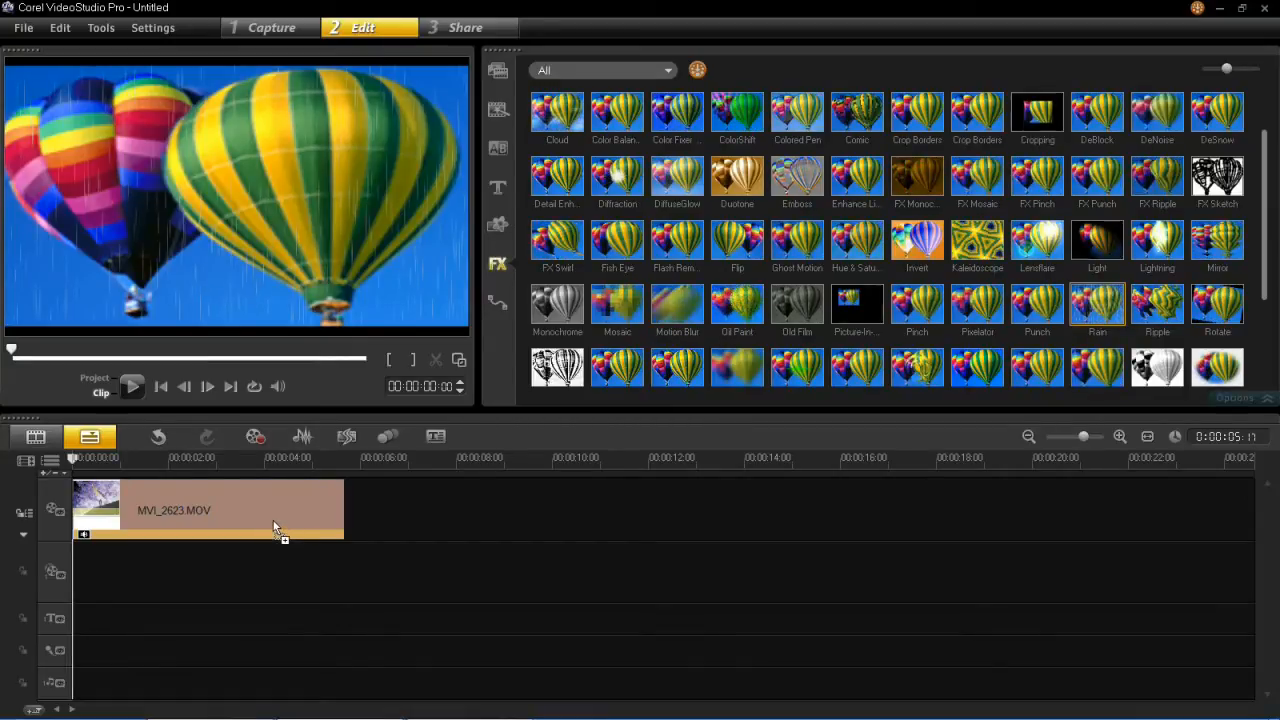
click(210, 510)
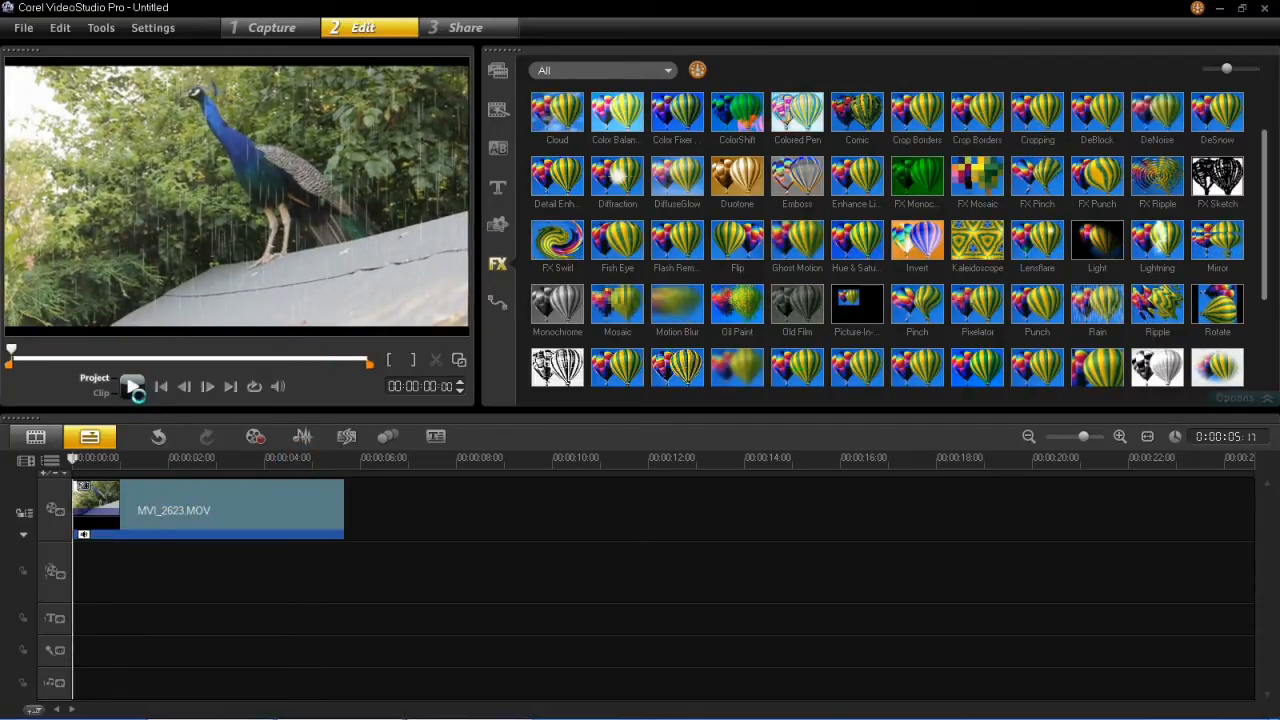
click(132, 388)
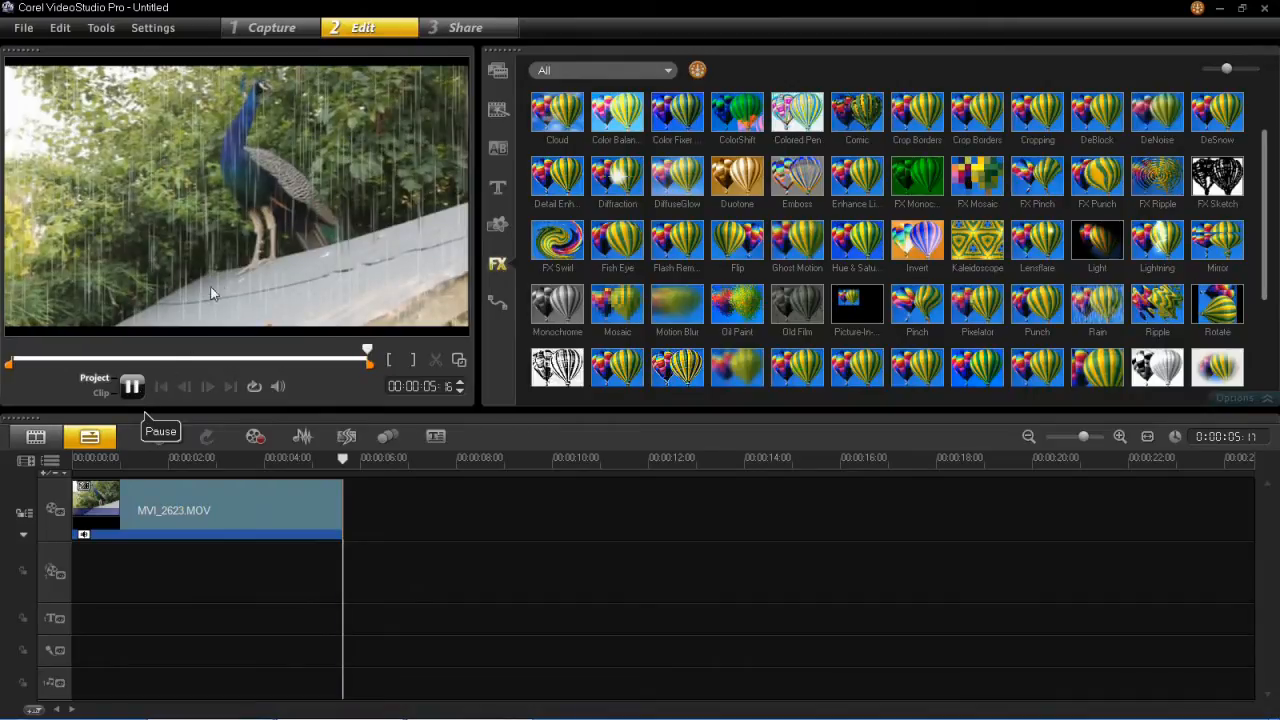
click(132, 386)
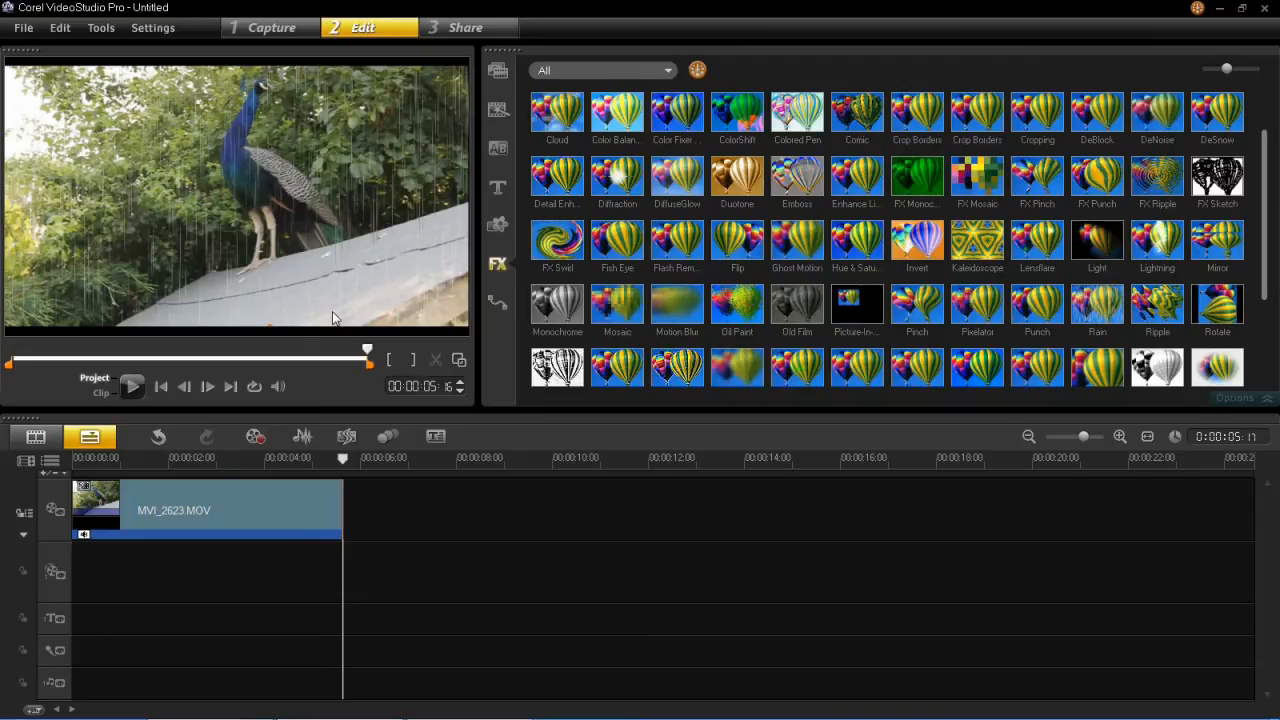
mouse_move(300, 438)
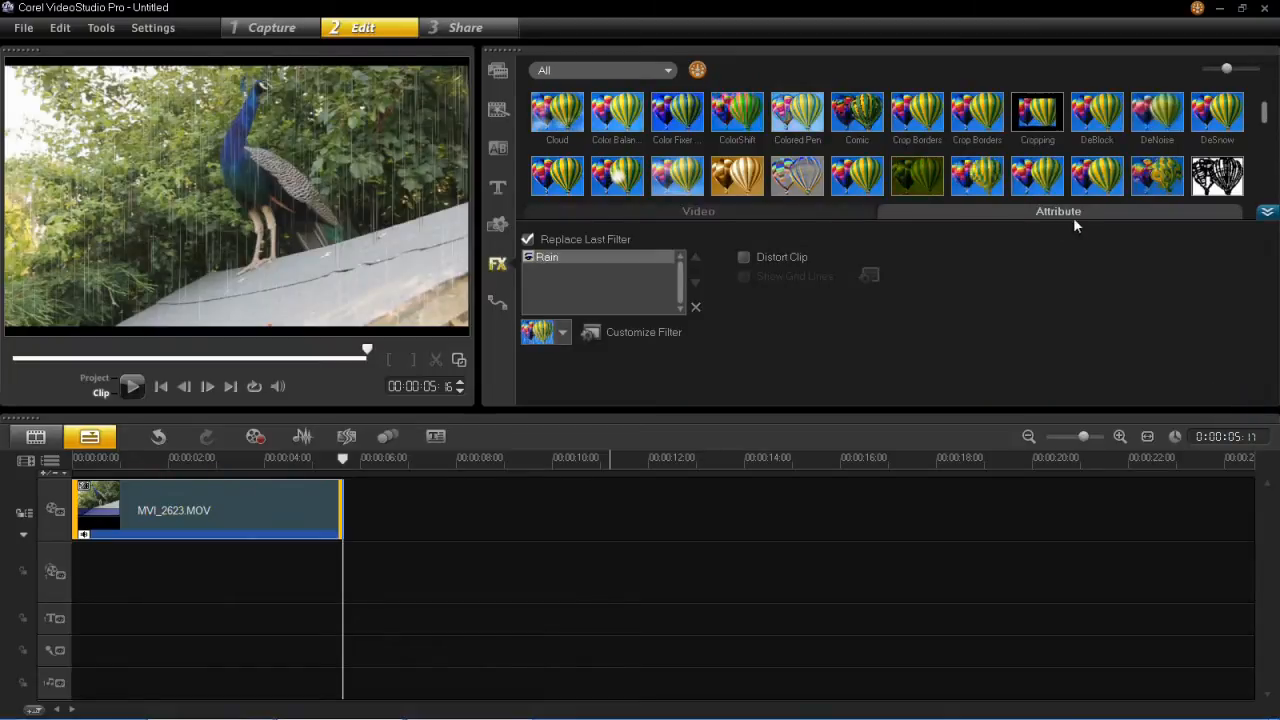
mouse_move(544, 270)
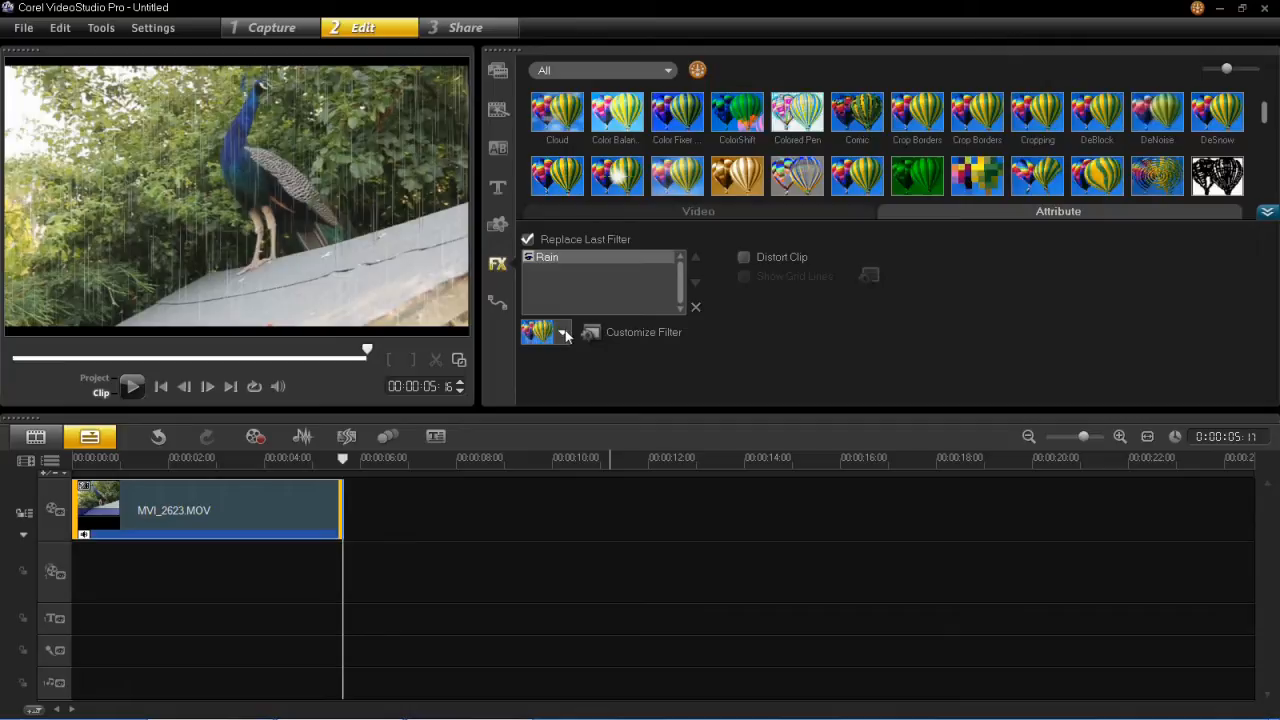
Bring up the Rain filter's Customize Filter dialog with original and preview panes.
click(564, 332)
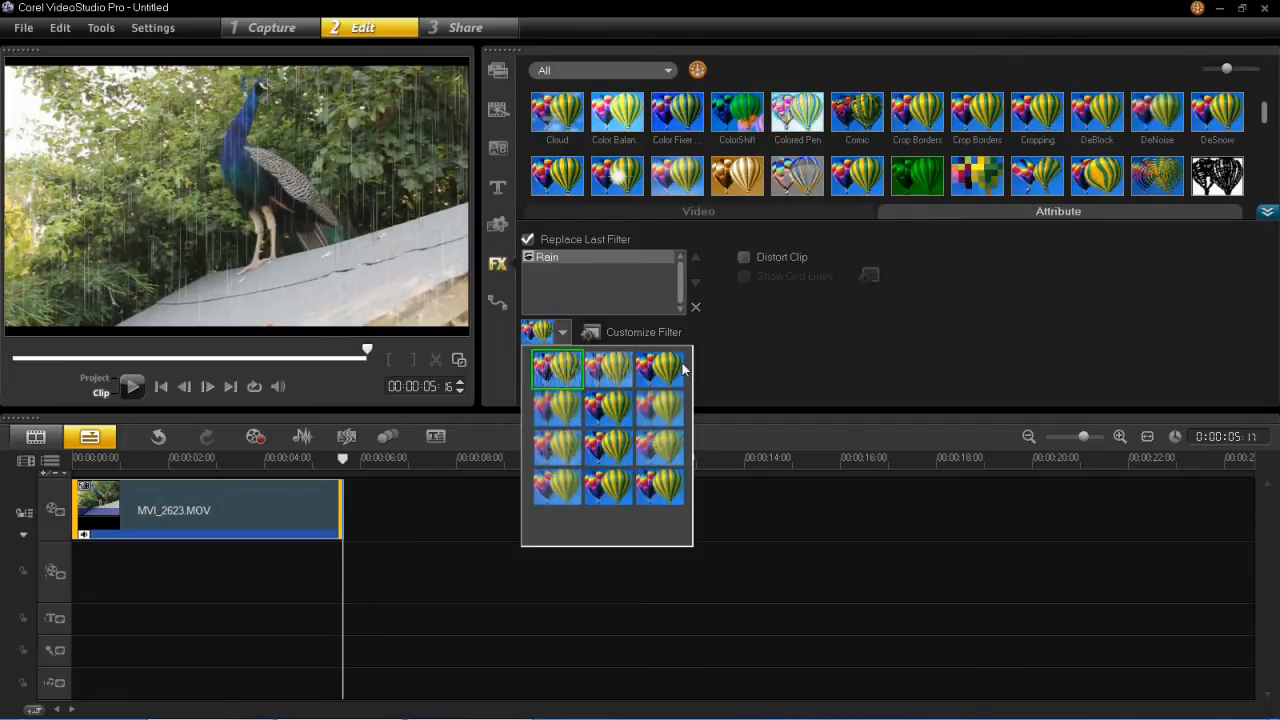
mouse_move(560, 448)
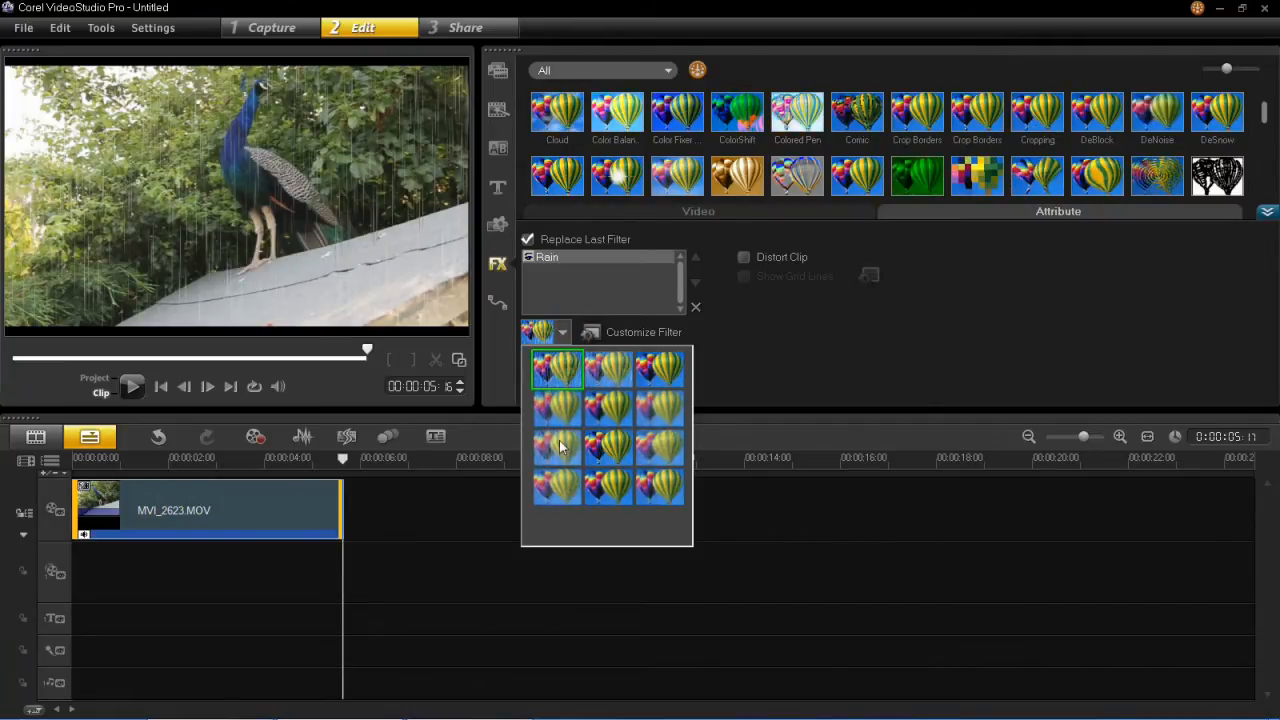
mouse_move(570, 460)
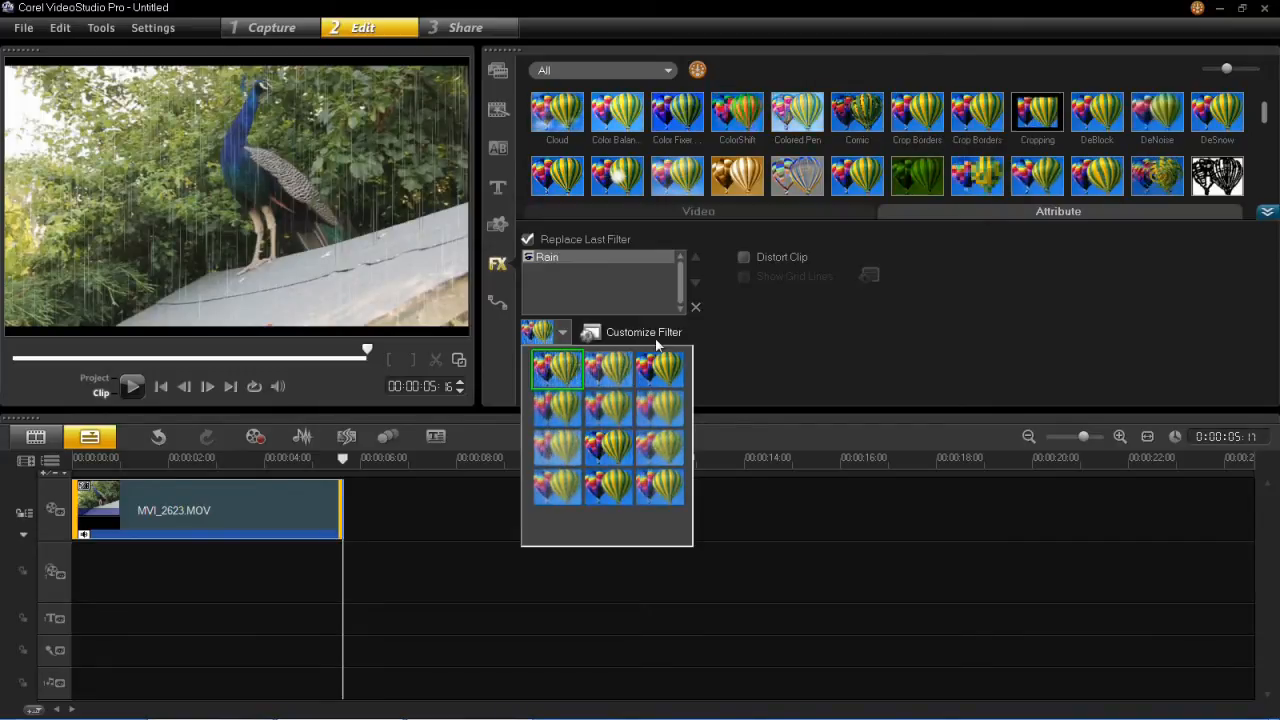
click(644, 332)
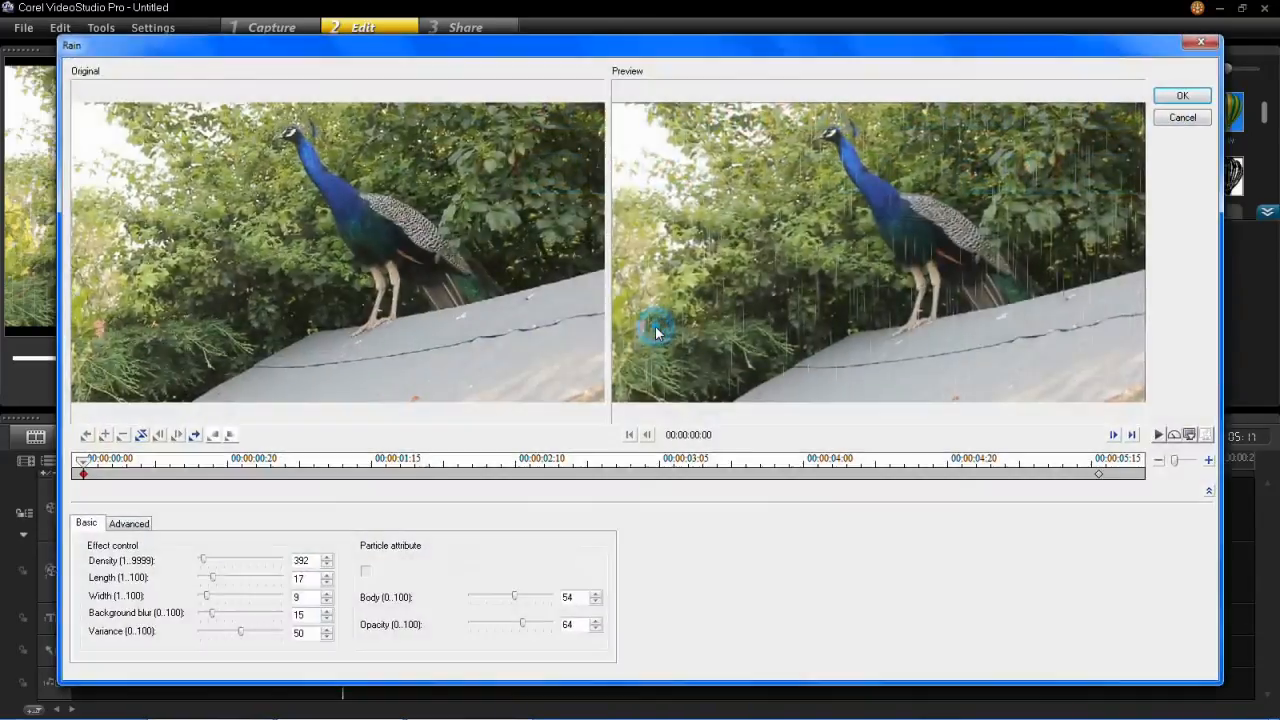
mouse_move(150, 544)
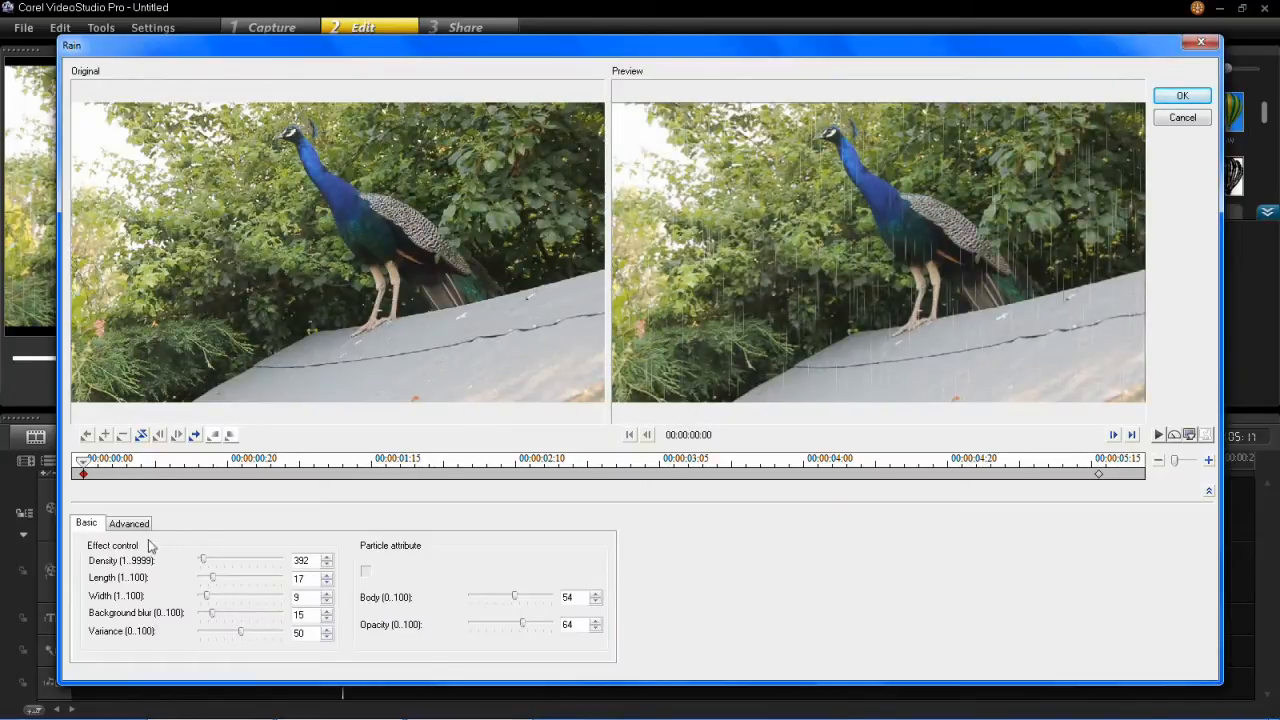
mouse_move(118, 572)
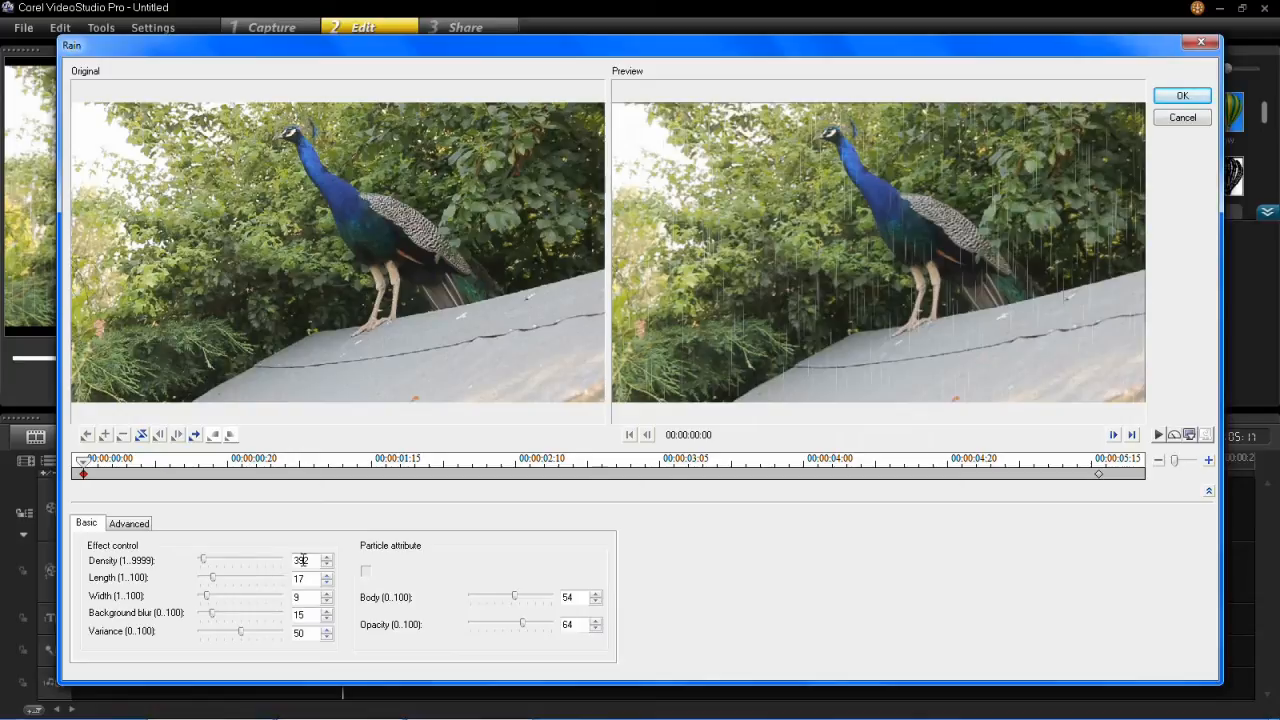
Raise the rain density sharply, then settle it at 1387.
drag(204, 560, 258, 560)
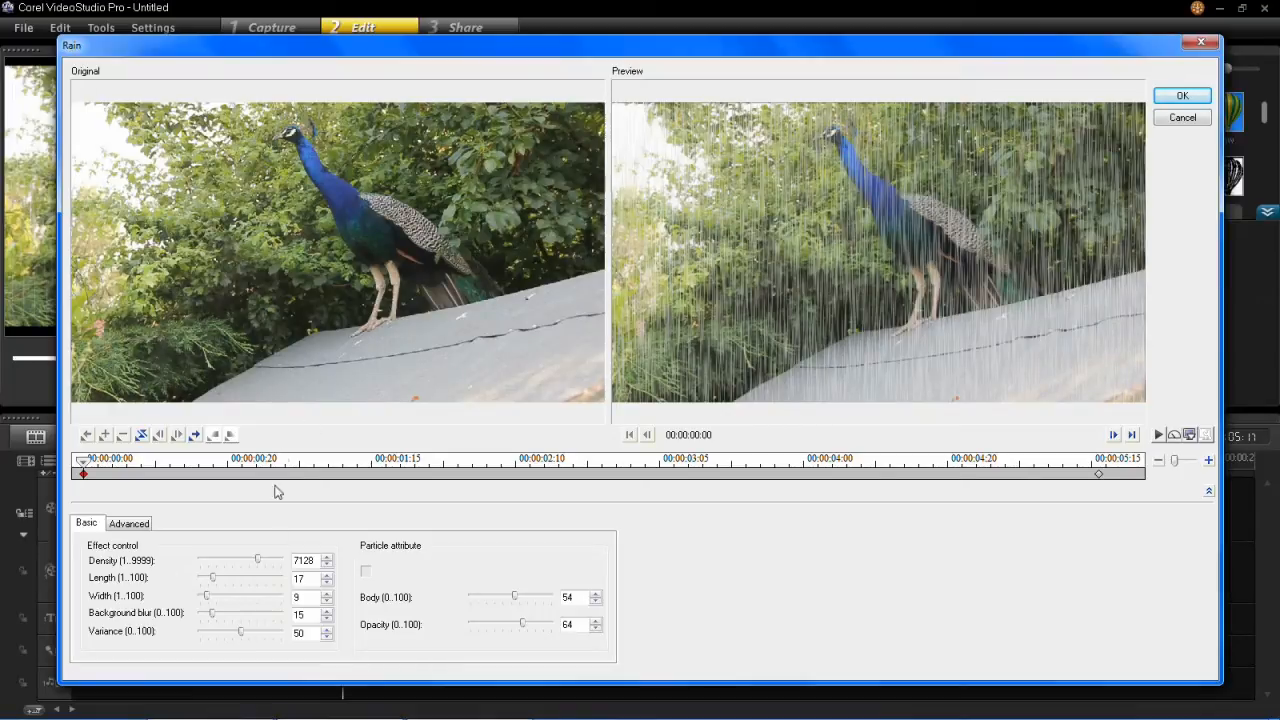
drag(258, 560, 210, 560)
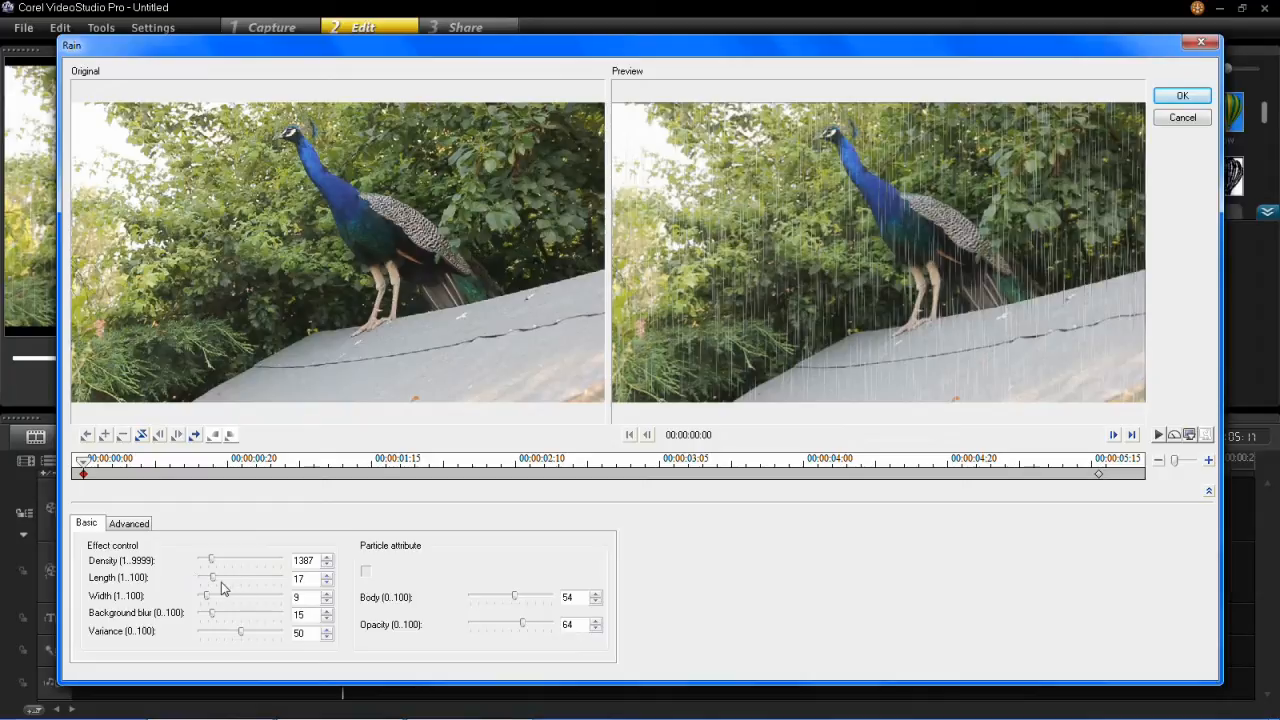
mouse_move(148, 596)
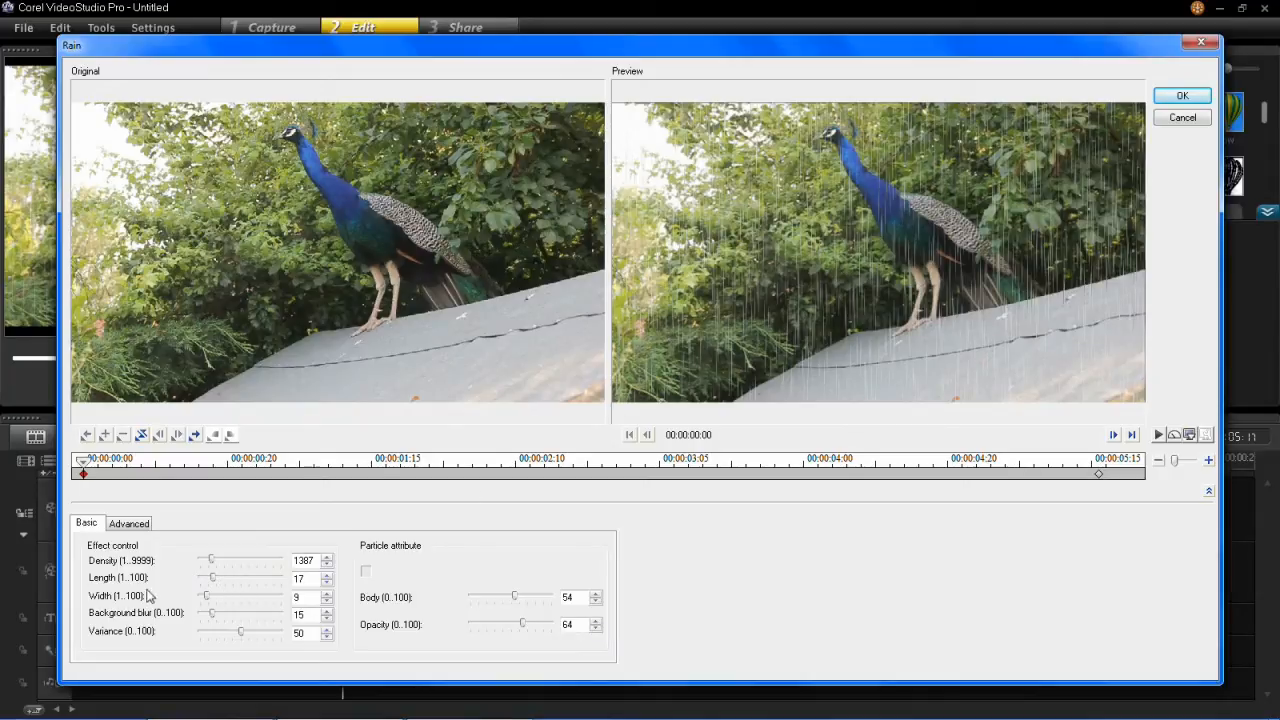
Adjust raindrop length through 2, maximum and 30, and widen the drops further.
drag(210, 578, 200, 578)
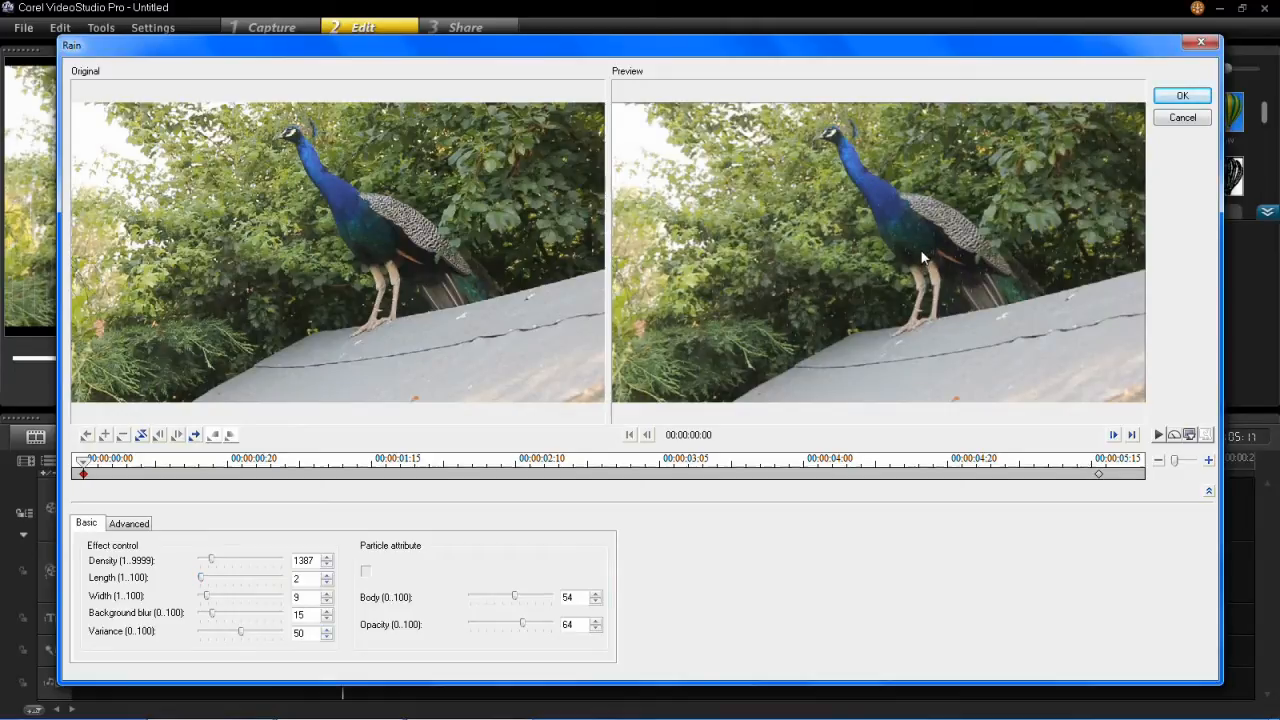
mouse_move(938, 244)
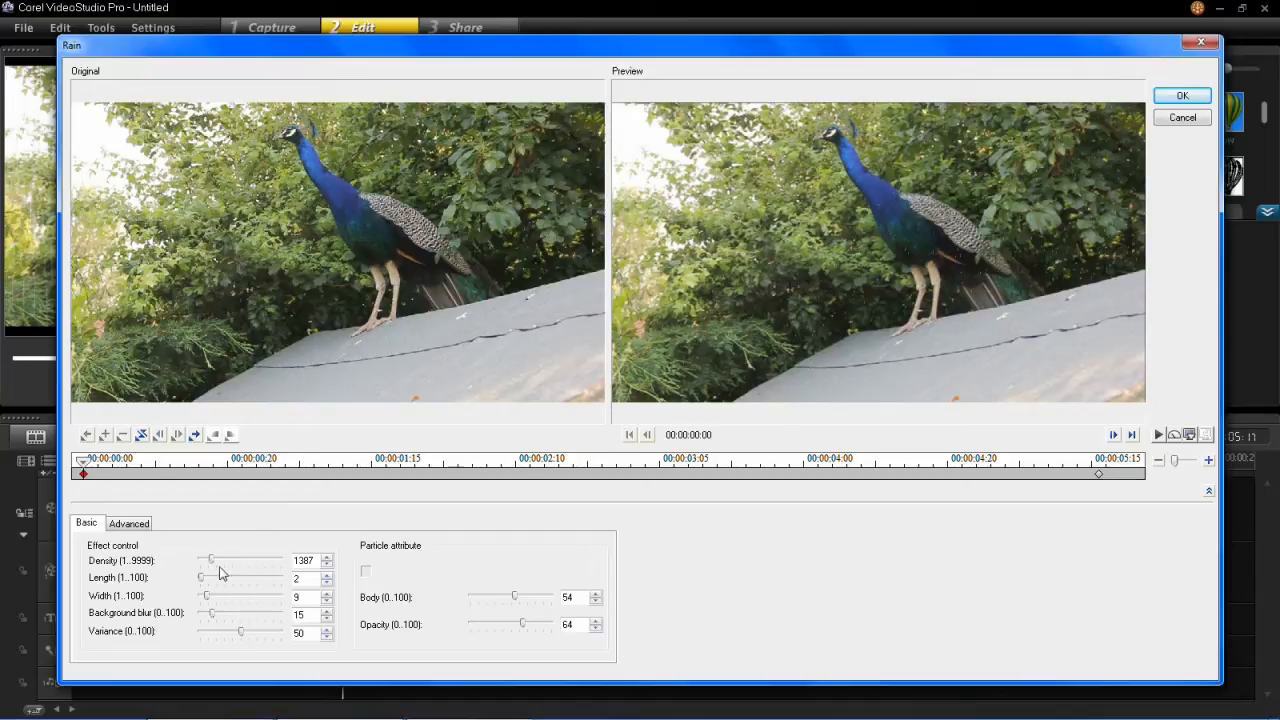
drag(202, 578, 282, 578)
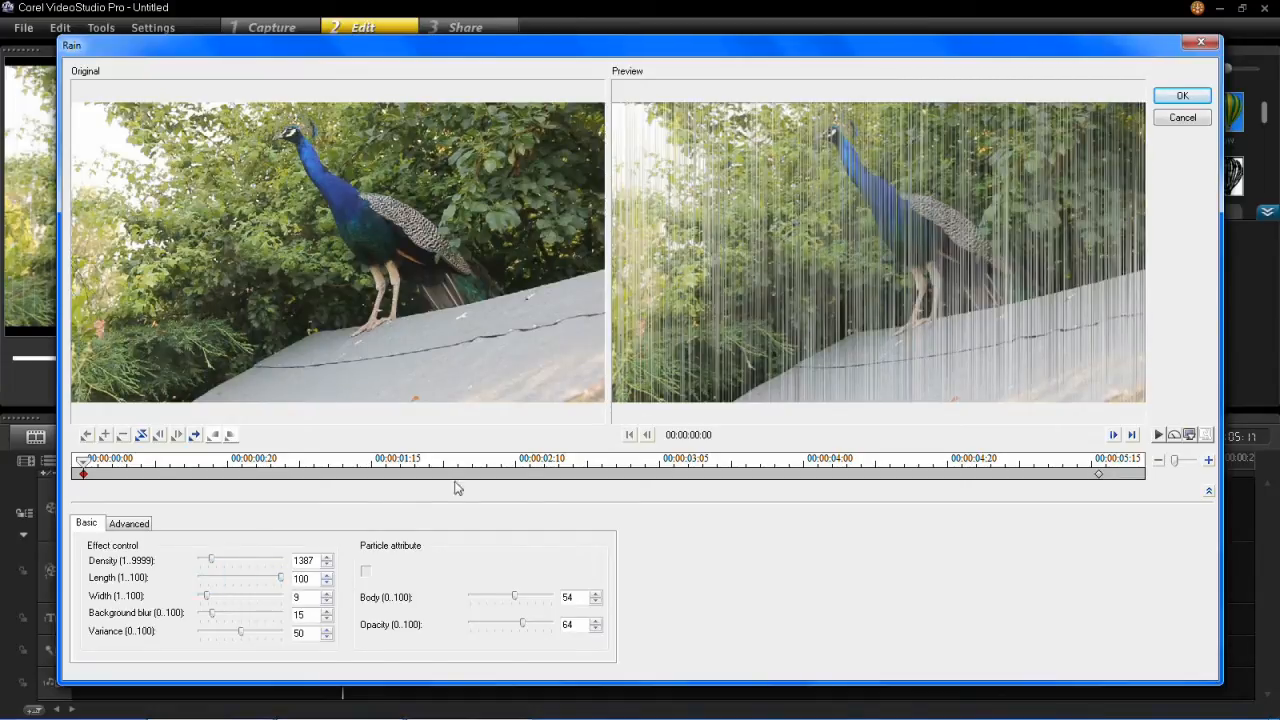
mouse_move(392, 508)
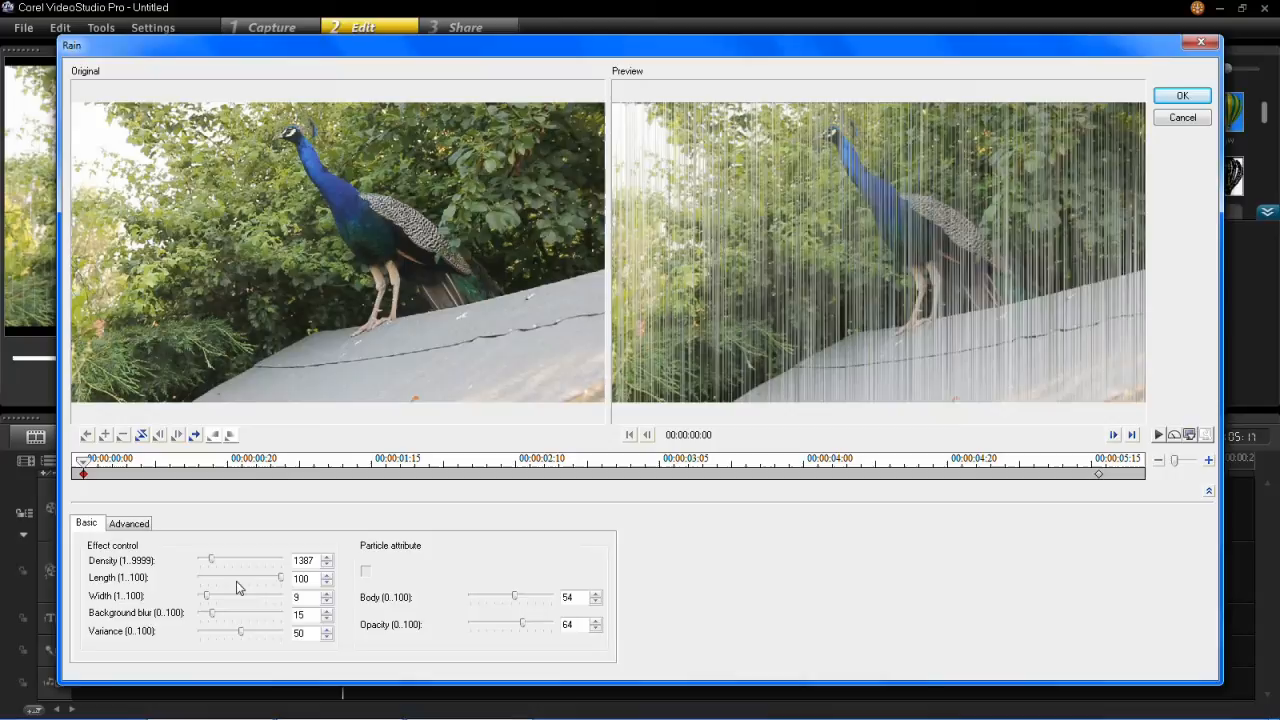
drag(280, 578, 228, 578)
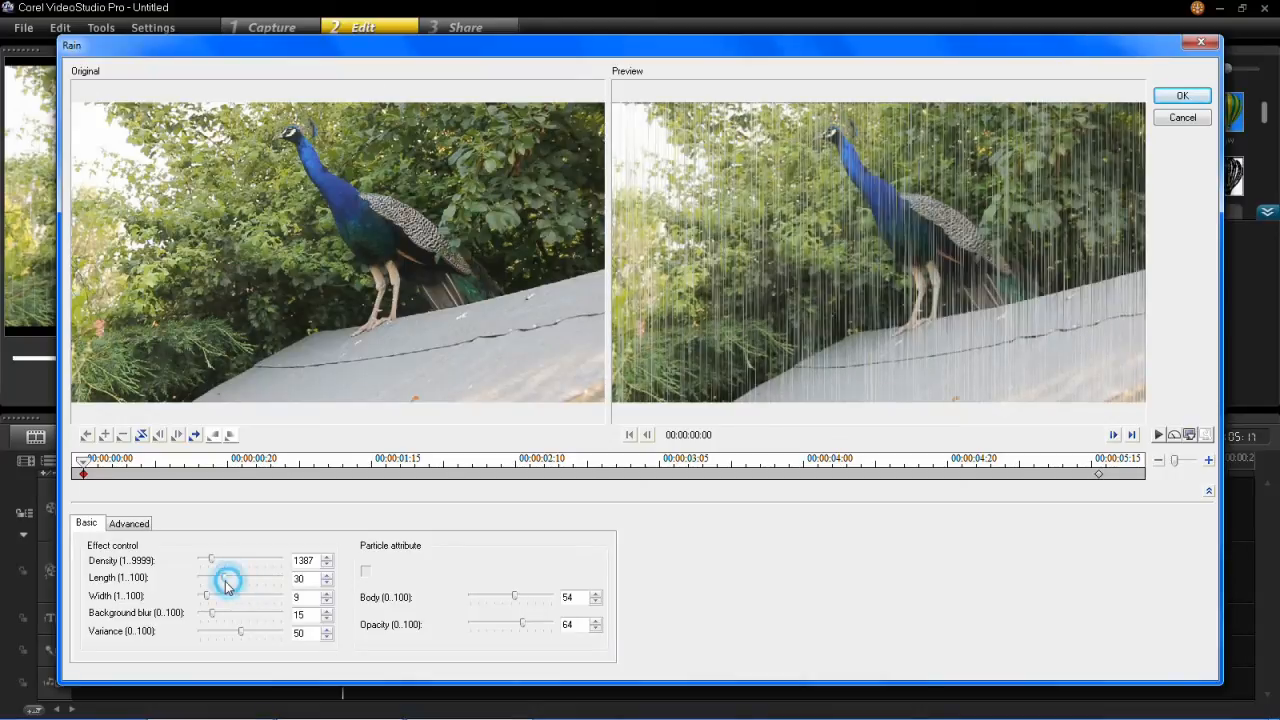
drag(228, 596, 210, 596)
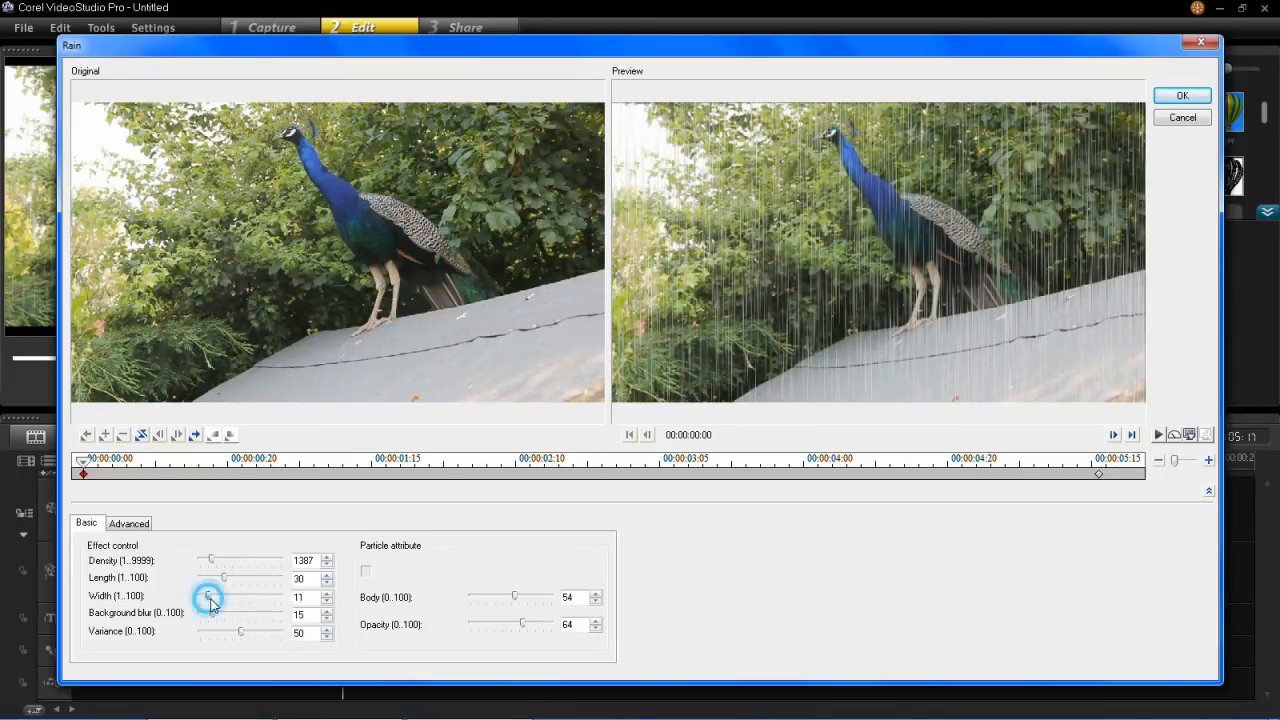
drag(210, 596, 256, 596)
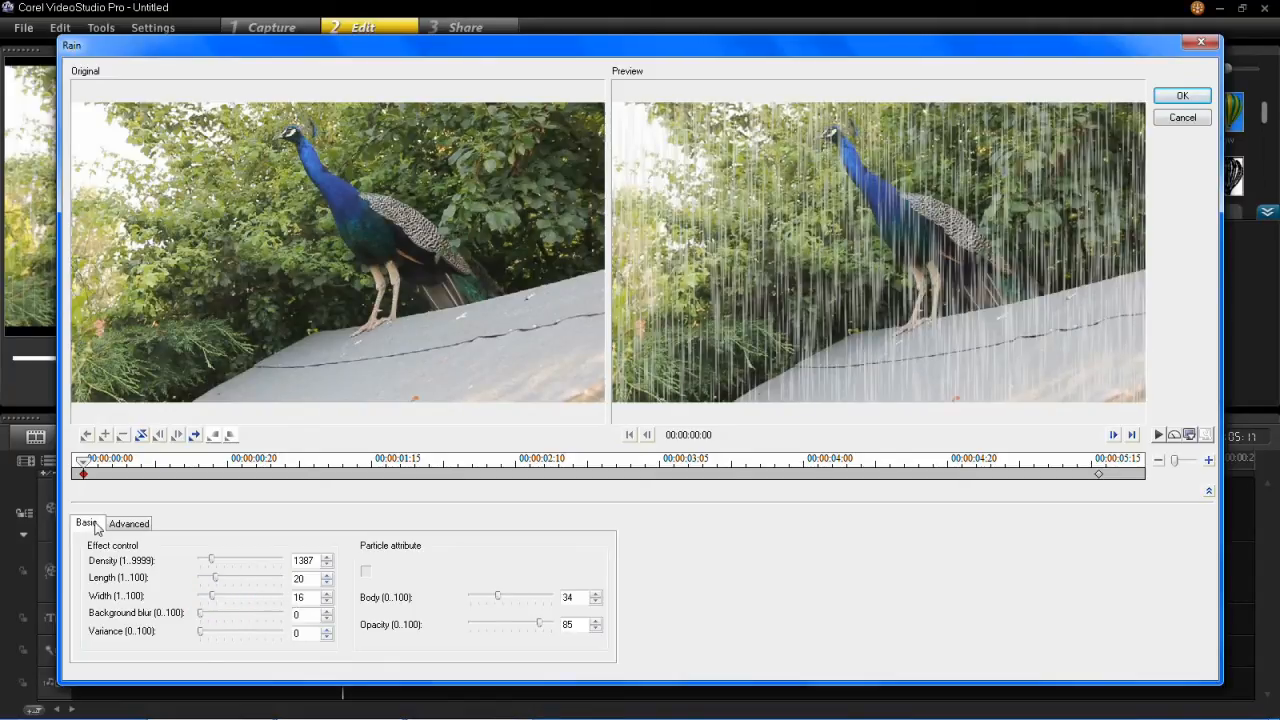
Set the Advanced wind direction to 350 and play the rain preview.
click(128, 522)
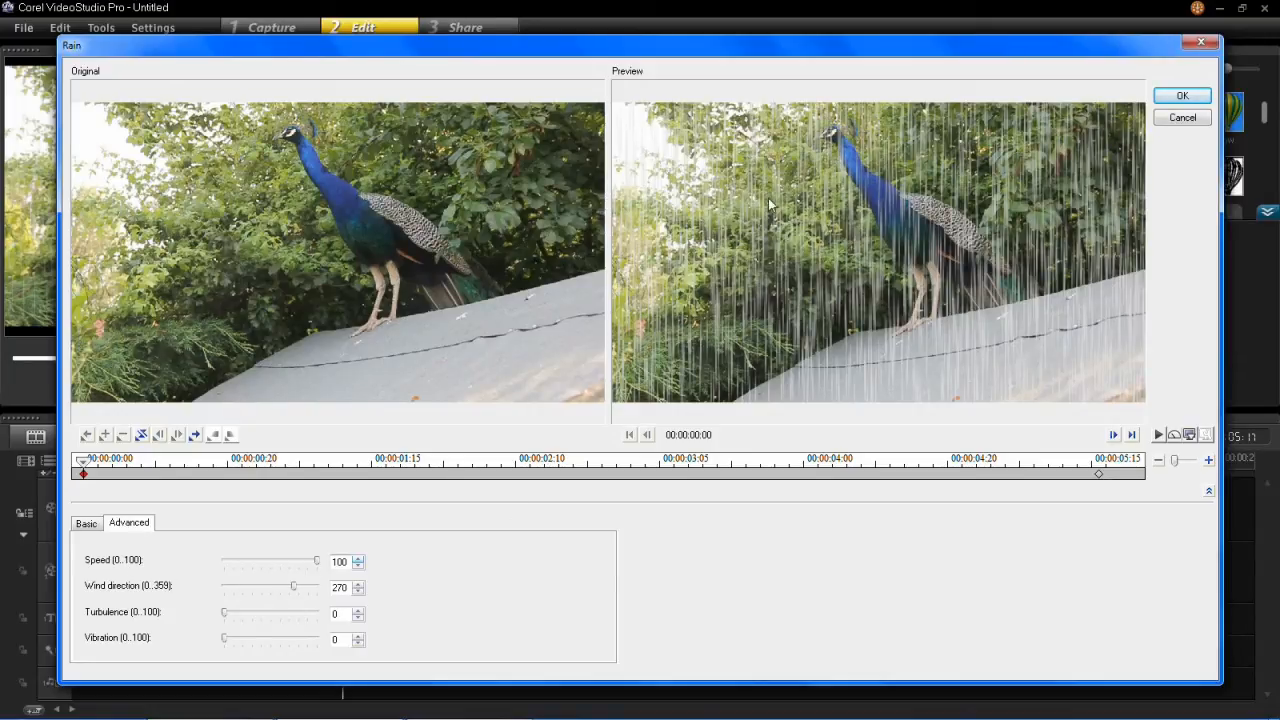
mouse_move(280, 598)
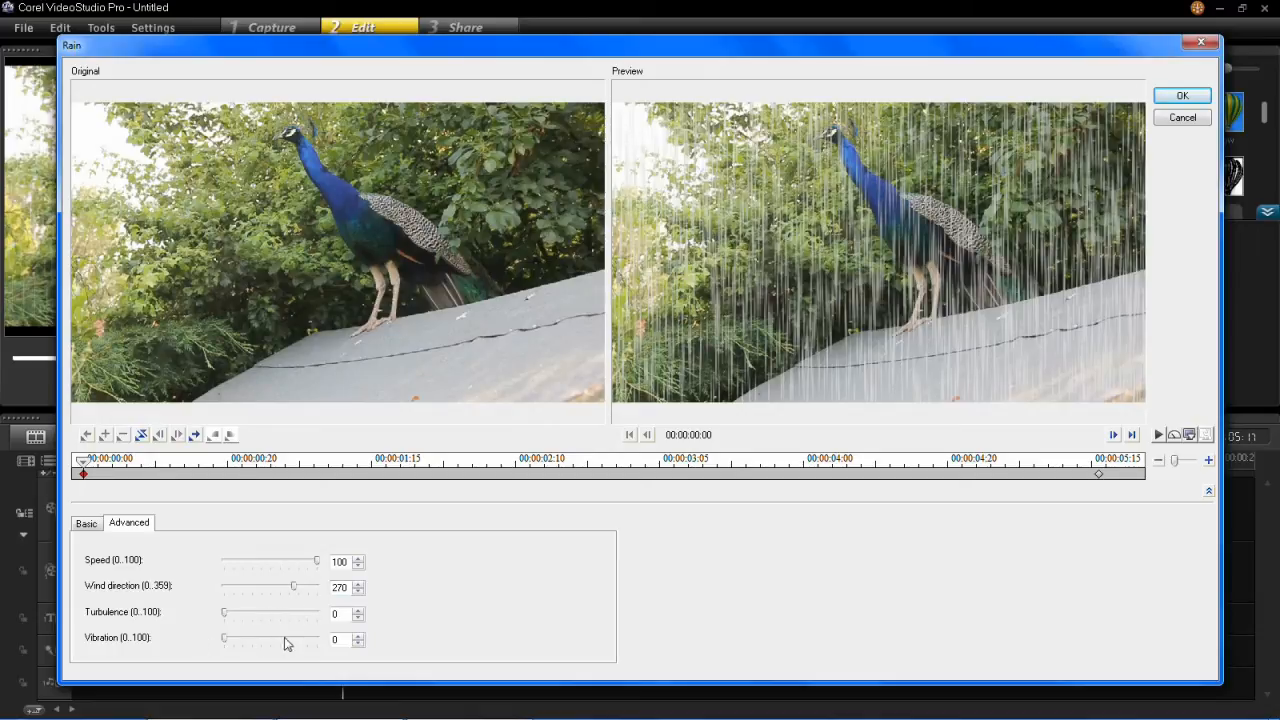
drag(292, 588, 316, 588)
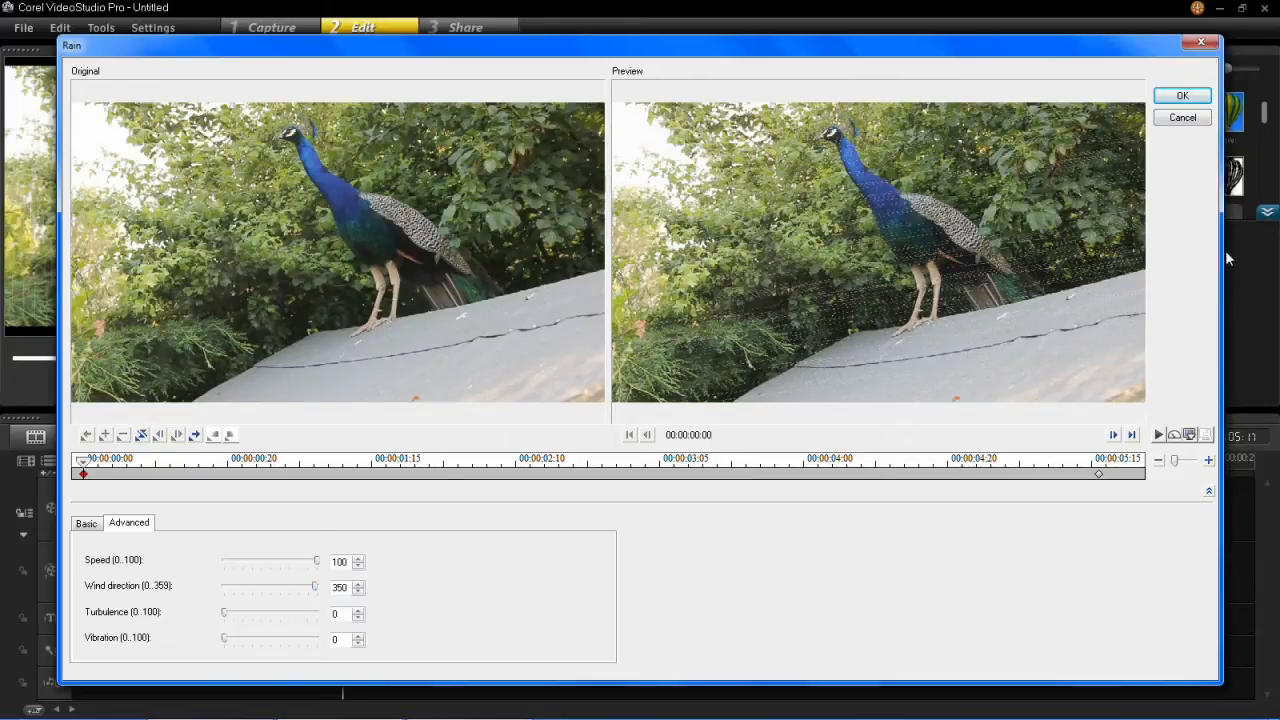
click(1158, 434)
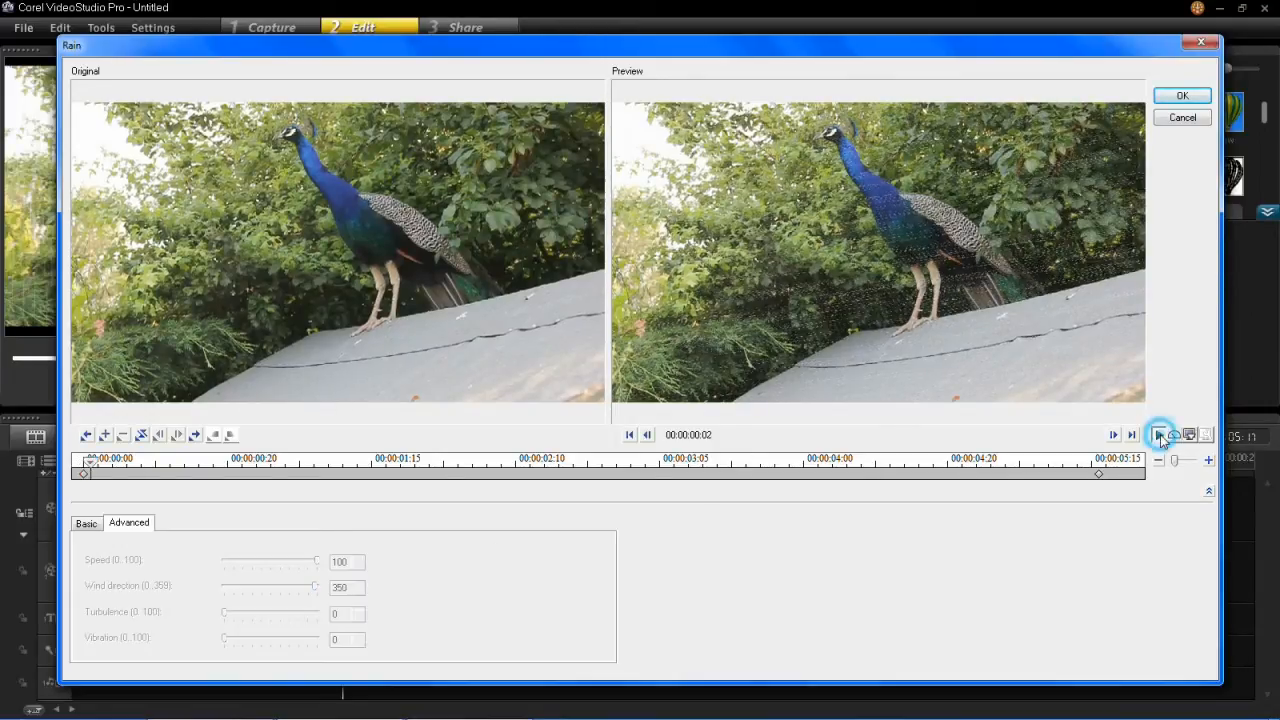
click(1158, 434)
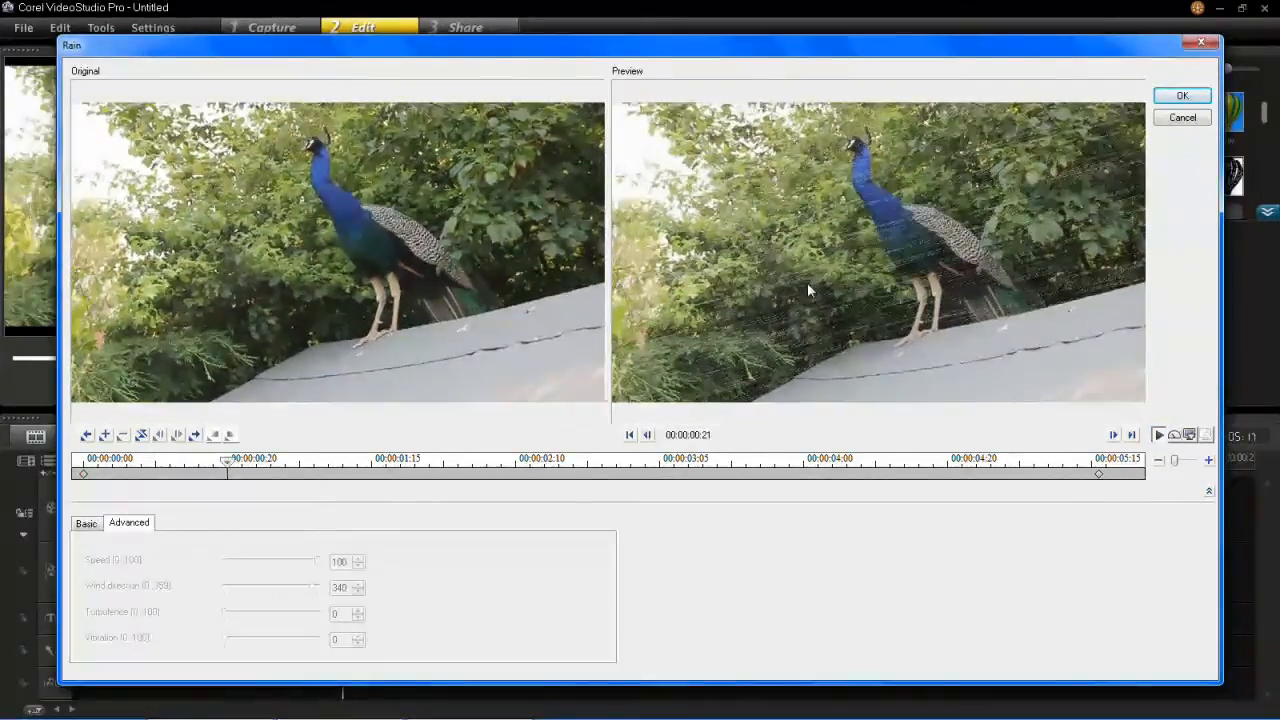